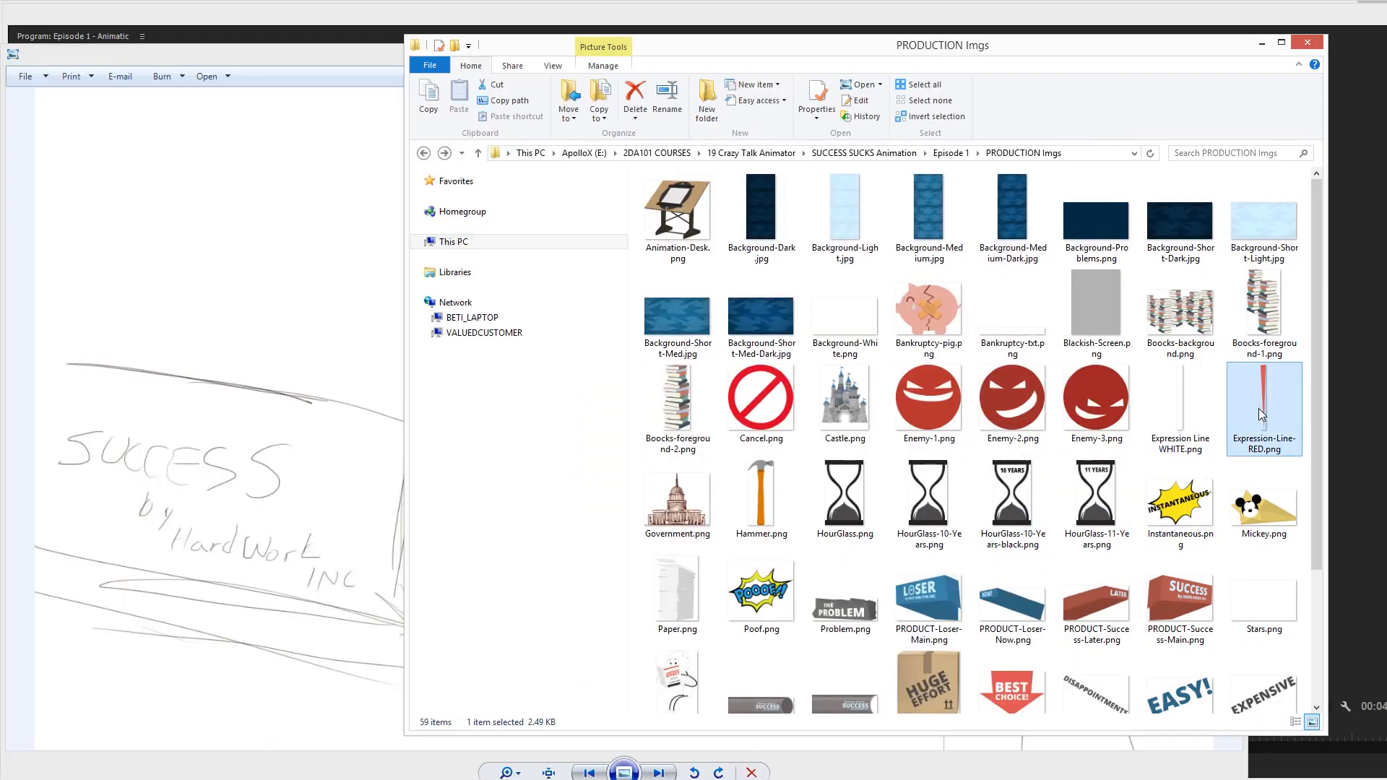
# Open the red expression line image from the PRODUCTION Imgs folder.
pyautogui.doubleClick(1179, 592)
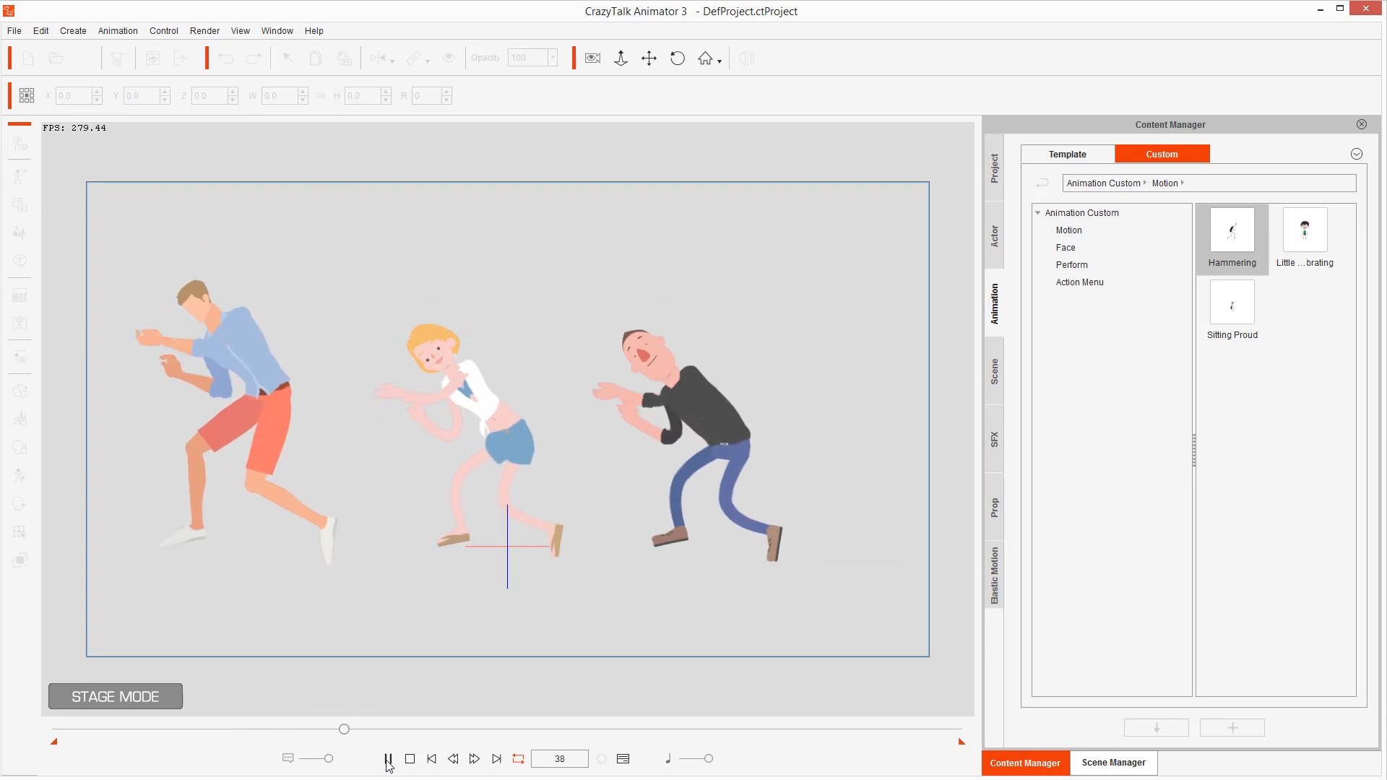
# Pause the three-character playback and move through projects to 'Changing the Angle' with the female on stage.
pyautogui.click(387, 759)
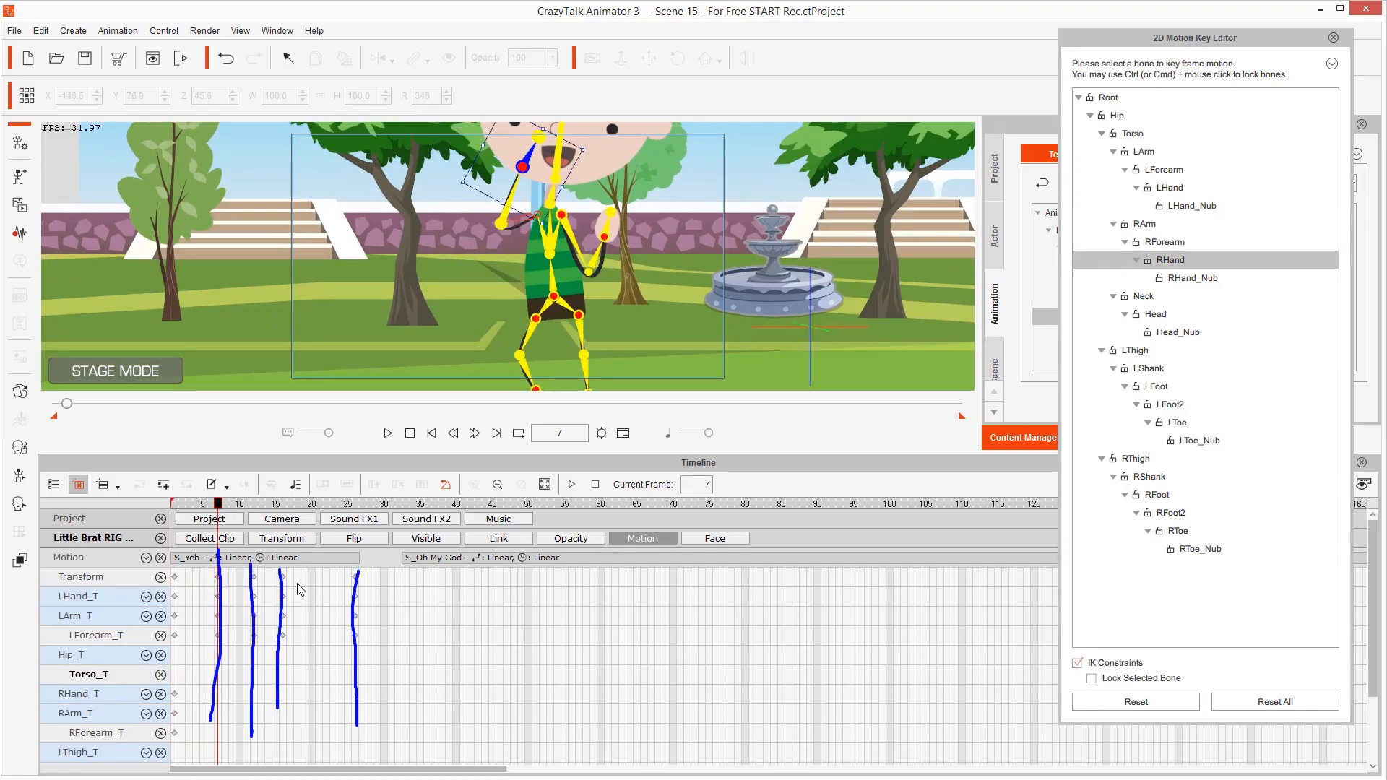
pyautogui.click(204, 503)
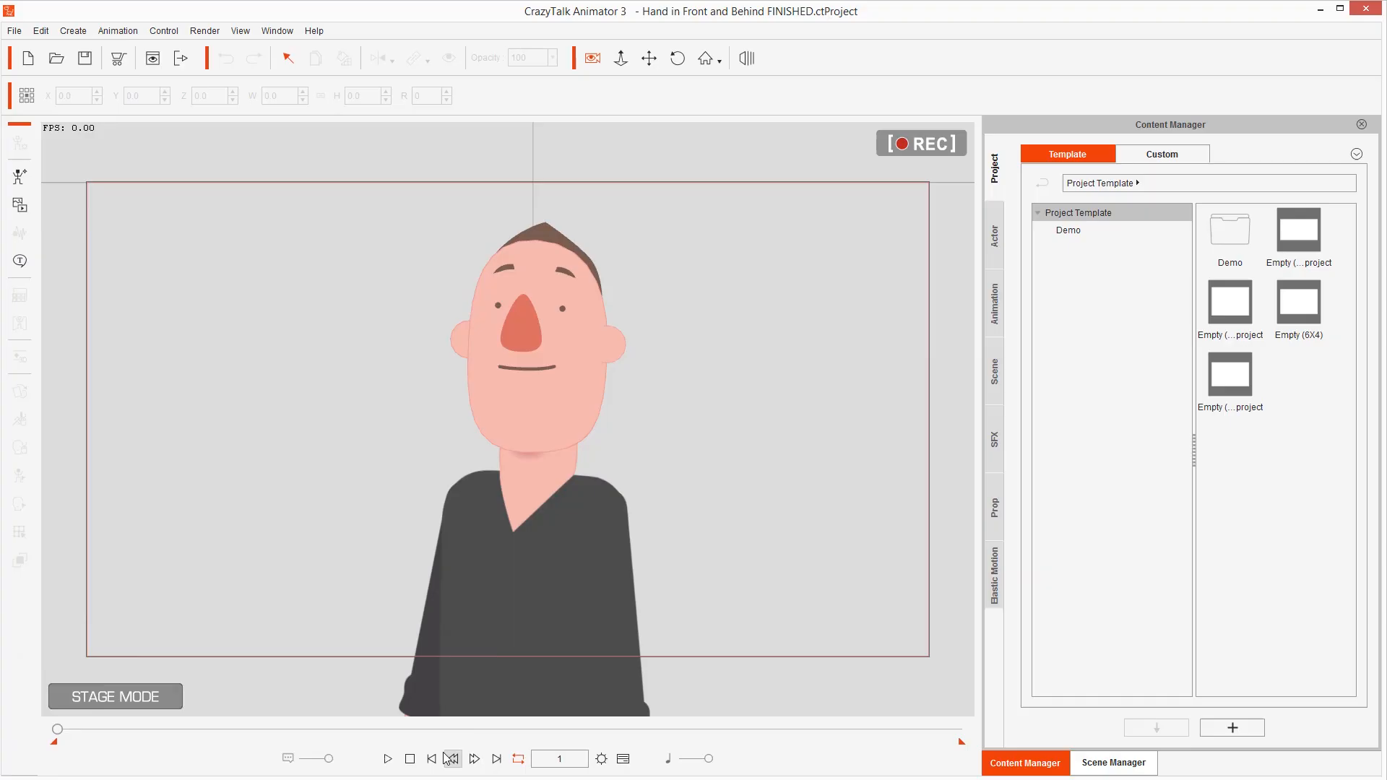
pyautogui.click(388, 759)
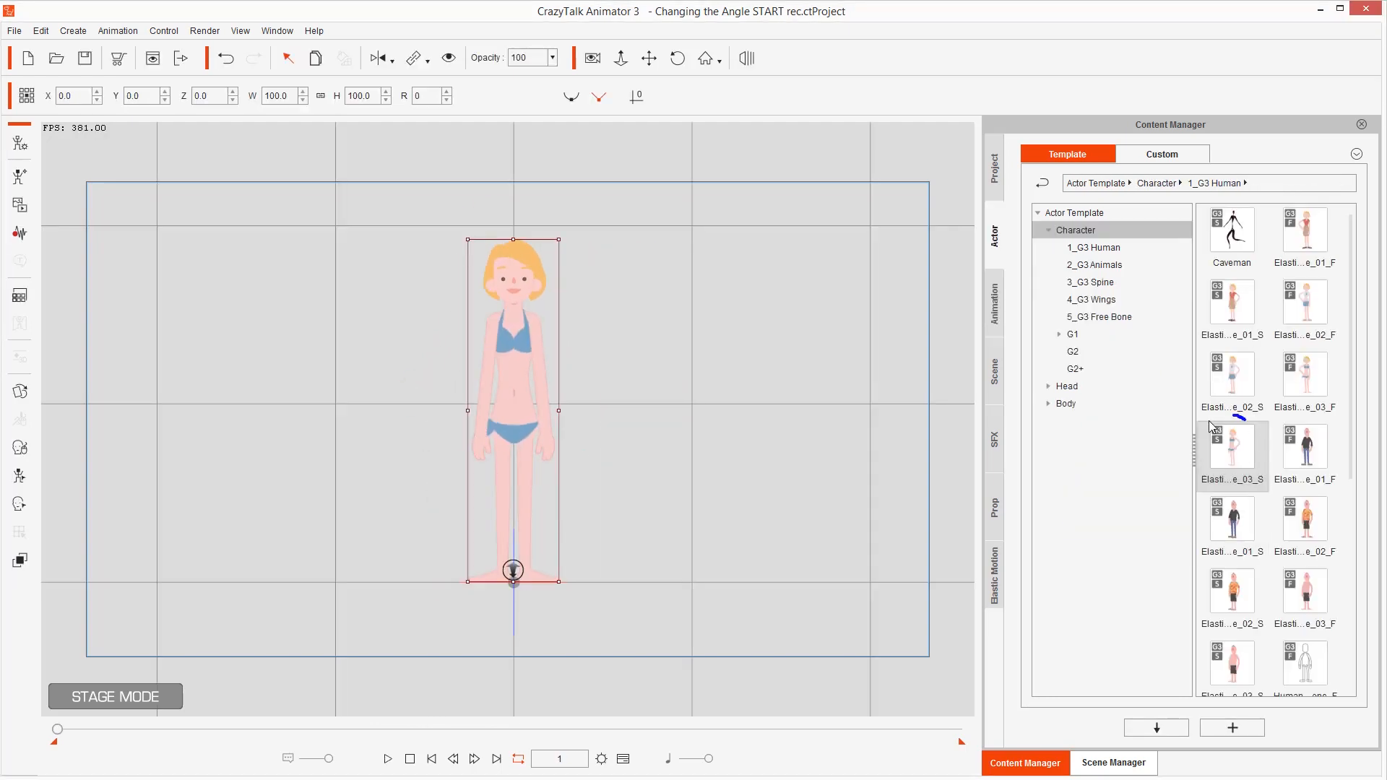
# Add the side-view Elastic Folks female and key her Visible at frame 130.
pyautogui.click(1113, 763)
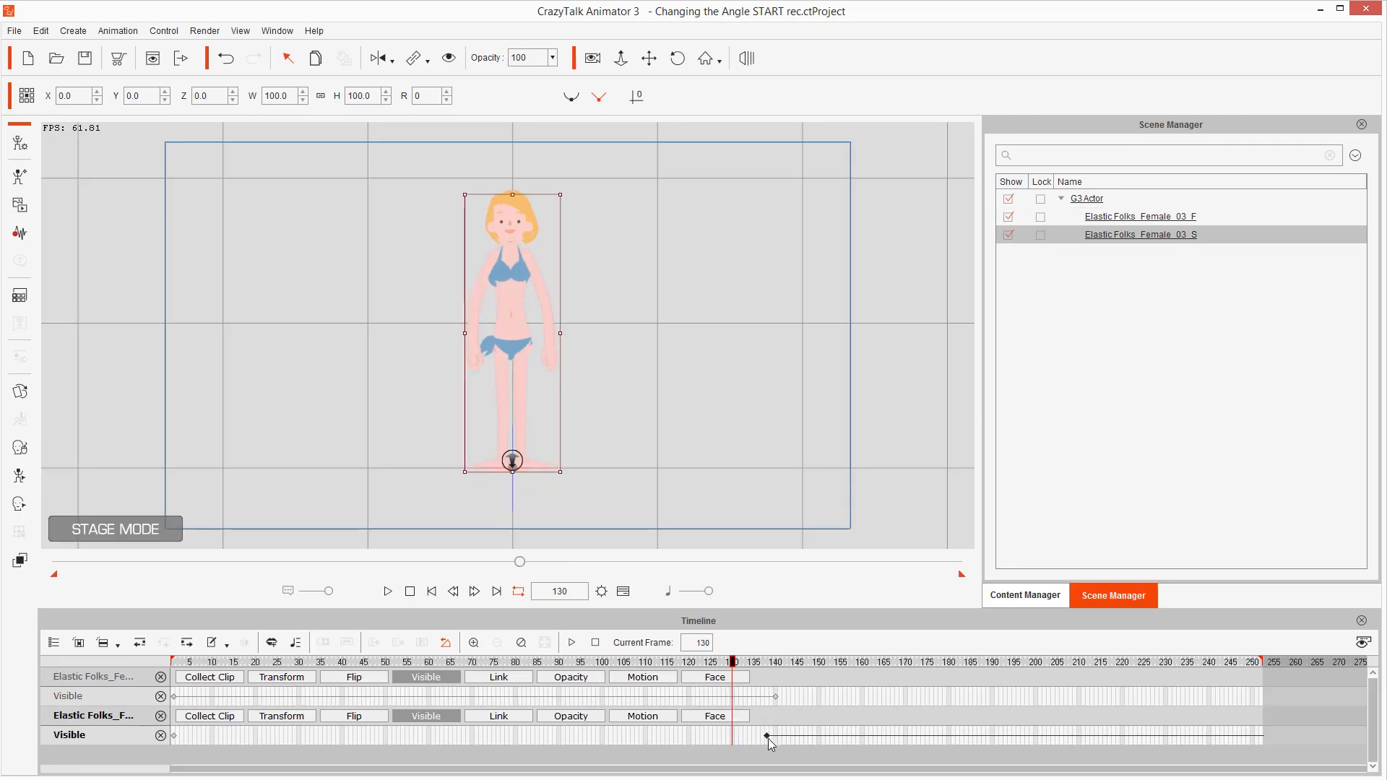
pyautogui.click(387, 591)
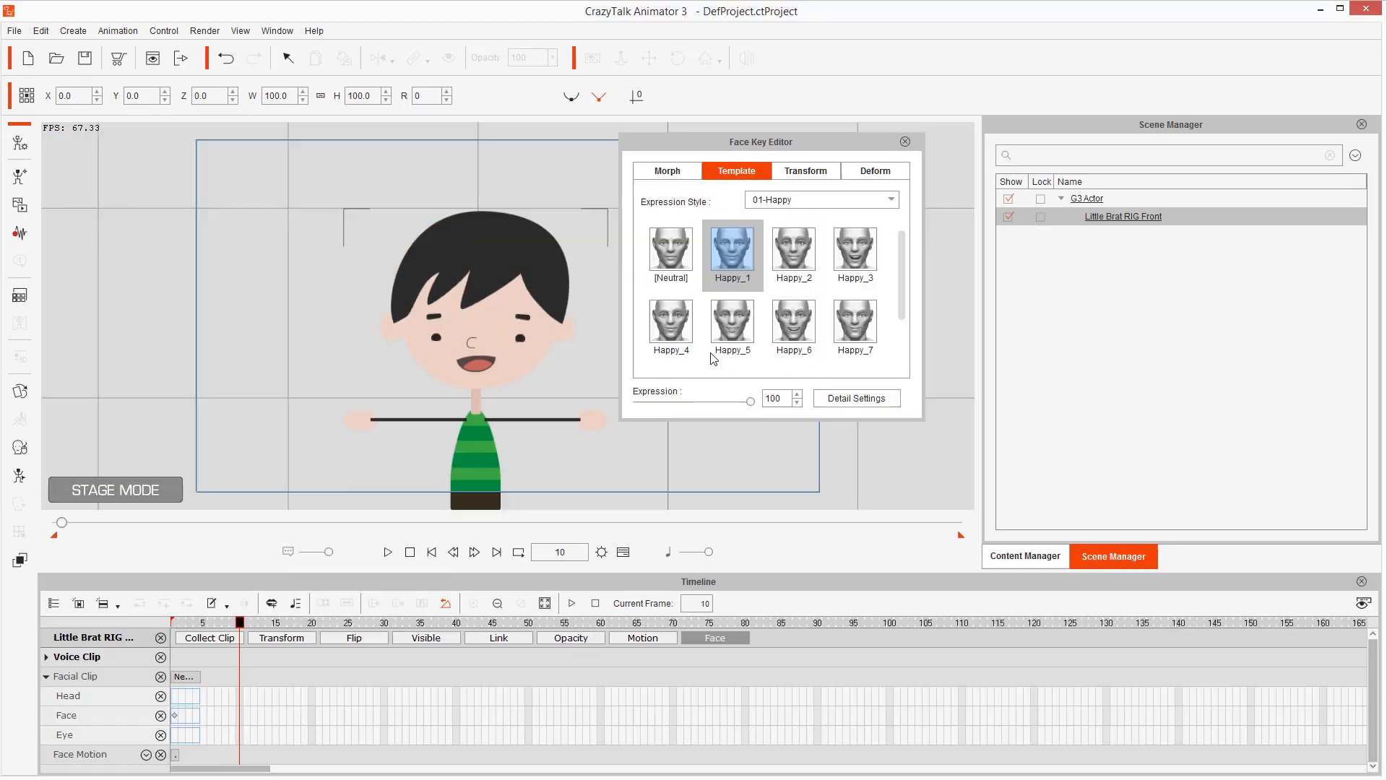
# Transform the boy's mouth sprite in the Face Key Editor and place Little Brat in the park scene.
pyautogui.click(803, 171)
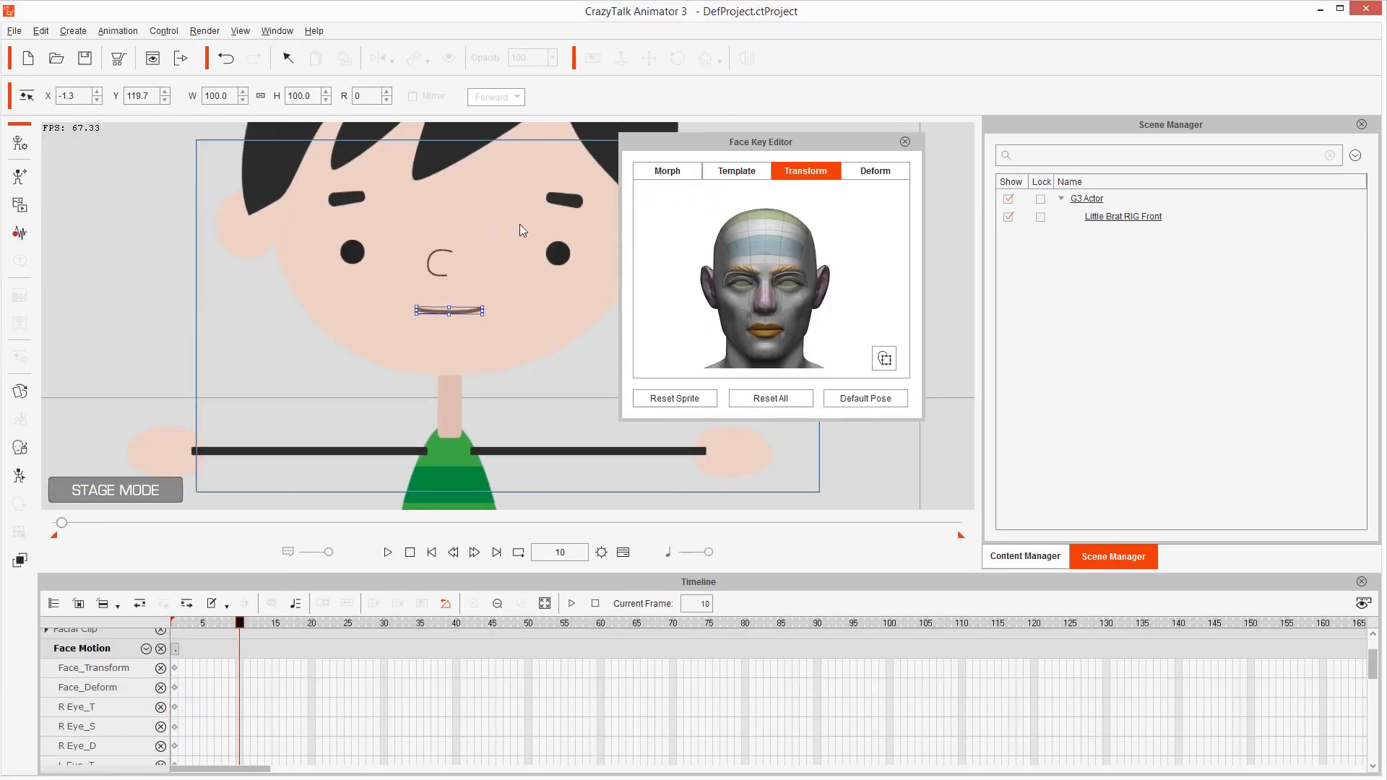
pyautogui.click(873, 170)
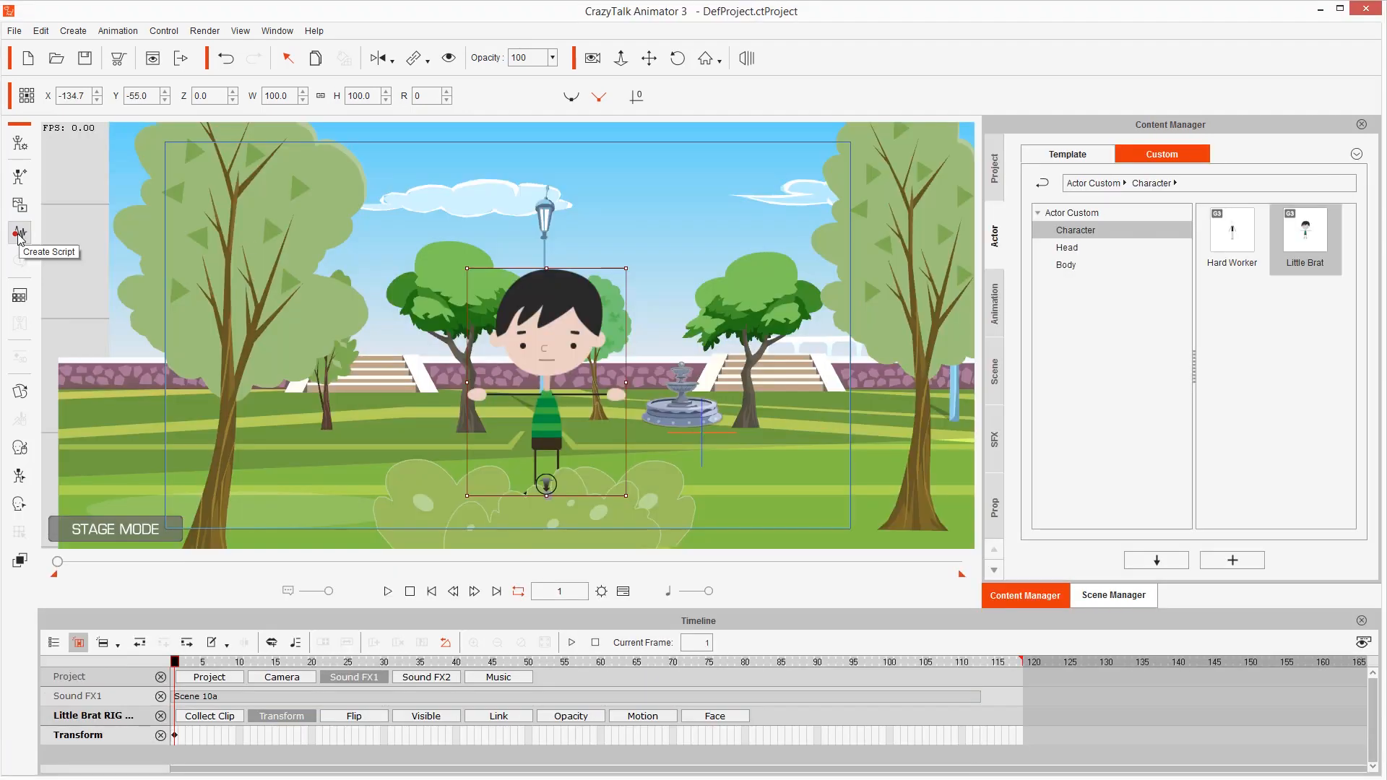
pyautogui.click(387, 591)
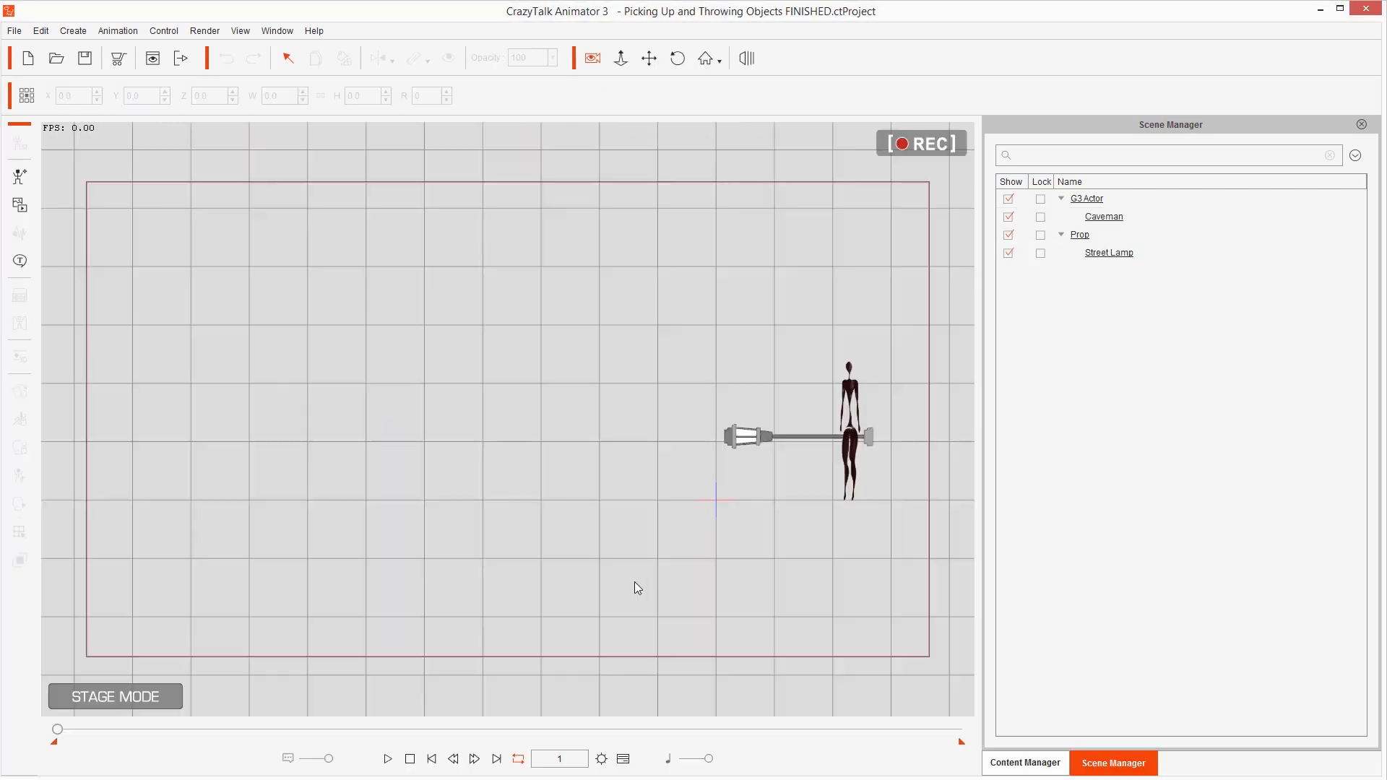
# Play and scrub through the boy's park animation in the Scene 15 timeline.
pyautogui.click(387, 759)
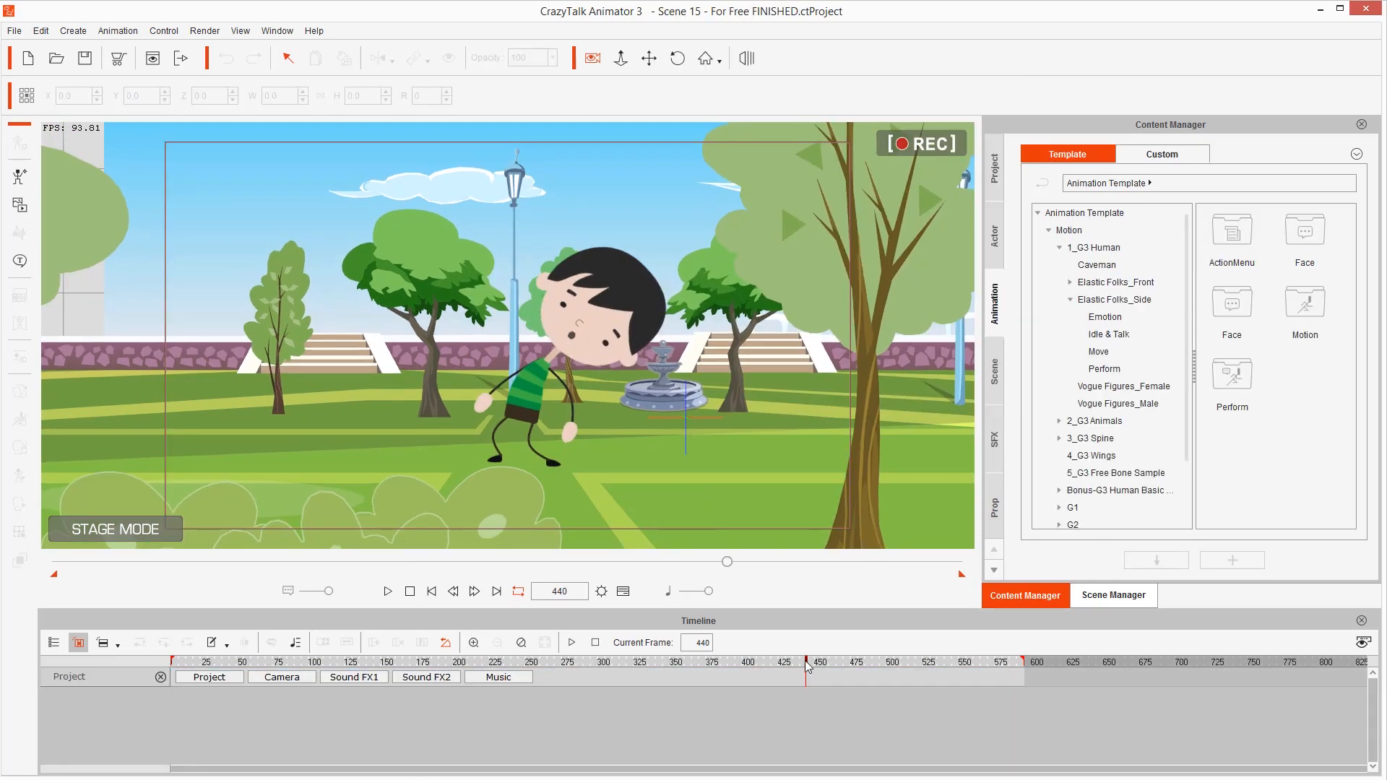
pyautogui.moveTo(810, 668); pyautogui.dragTo(893, 668)
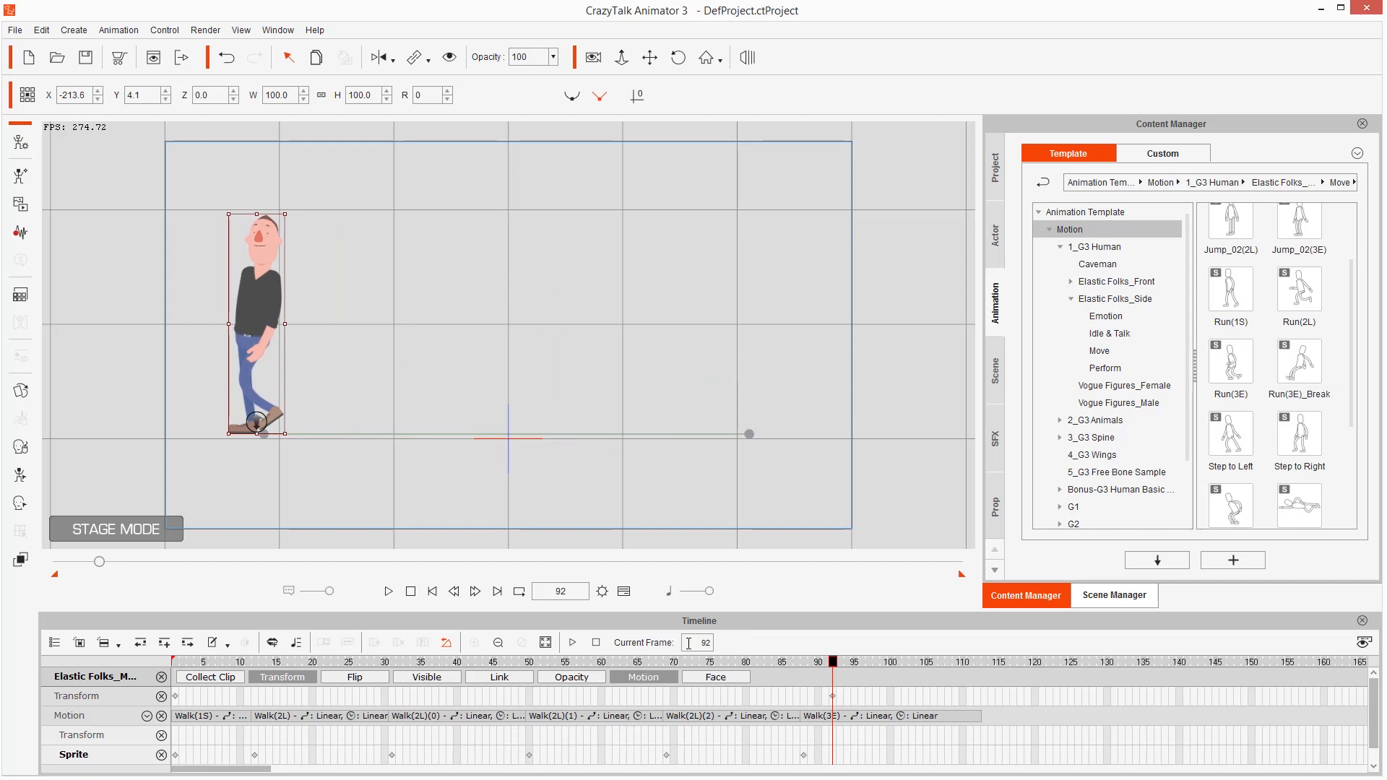
# Preview the blue-shirted man's Elastic Folks_Side Perform clips with Play/Pause.
pyautogui.click(387, 591)
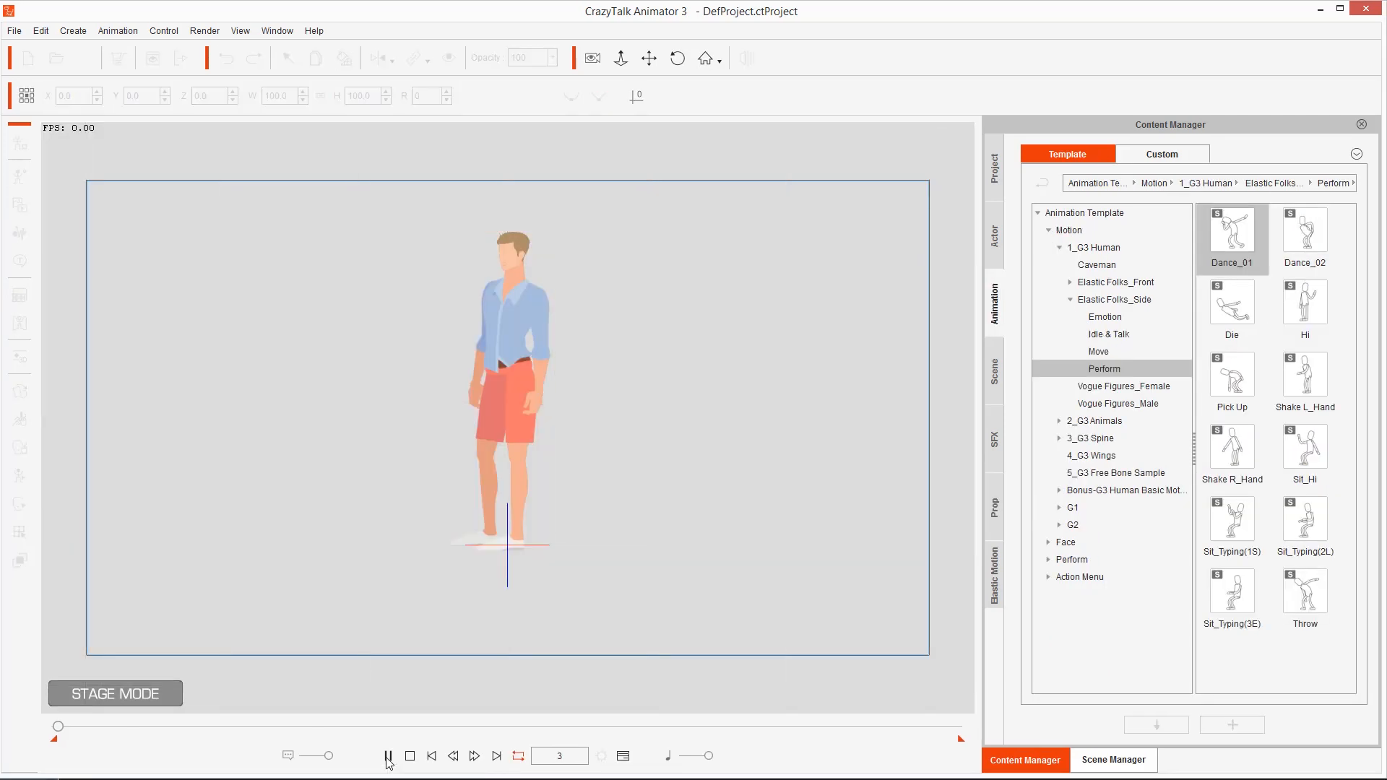
pyautogui.click(387, 756)
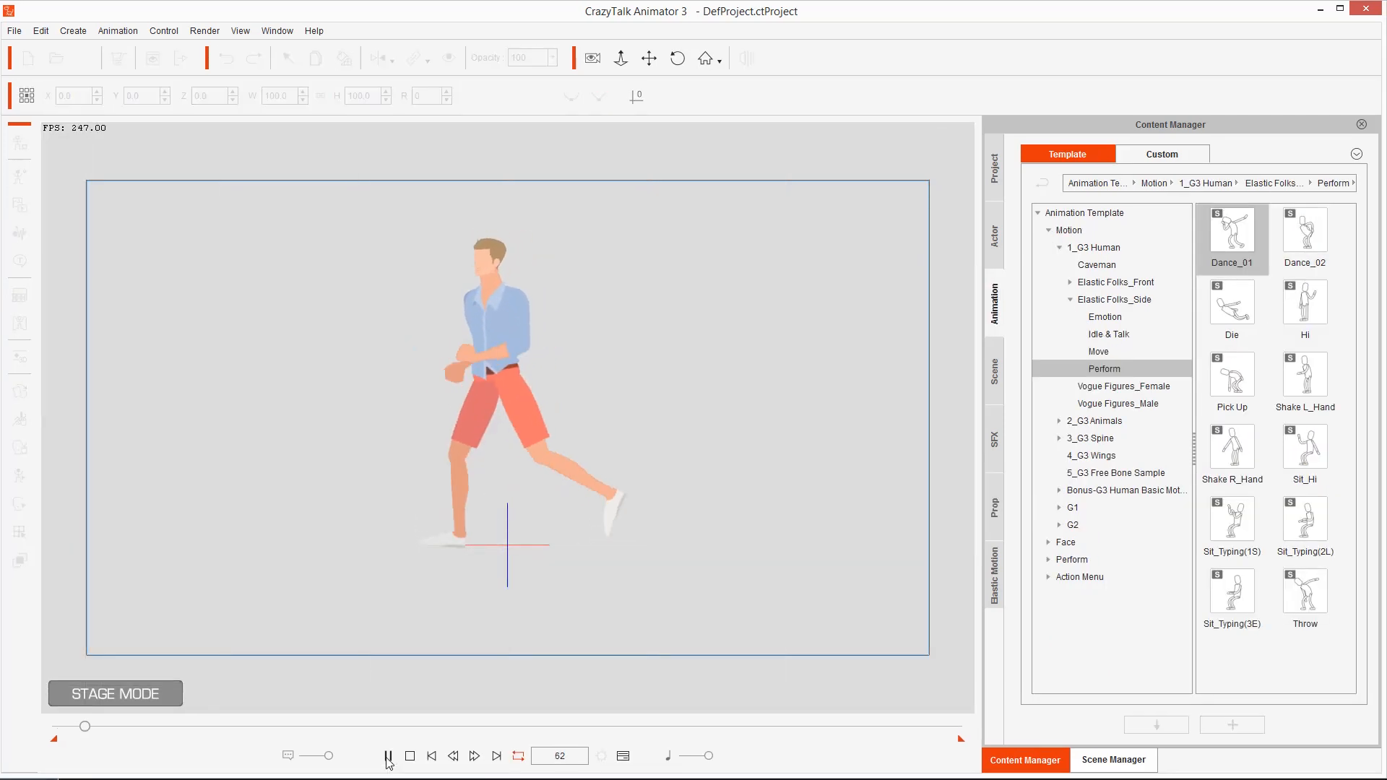
pyautogui.click(387, 756)
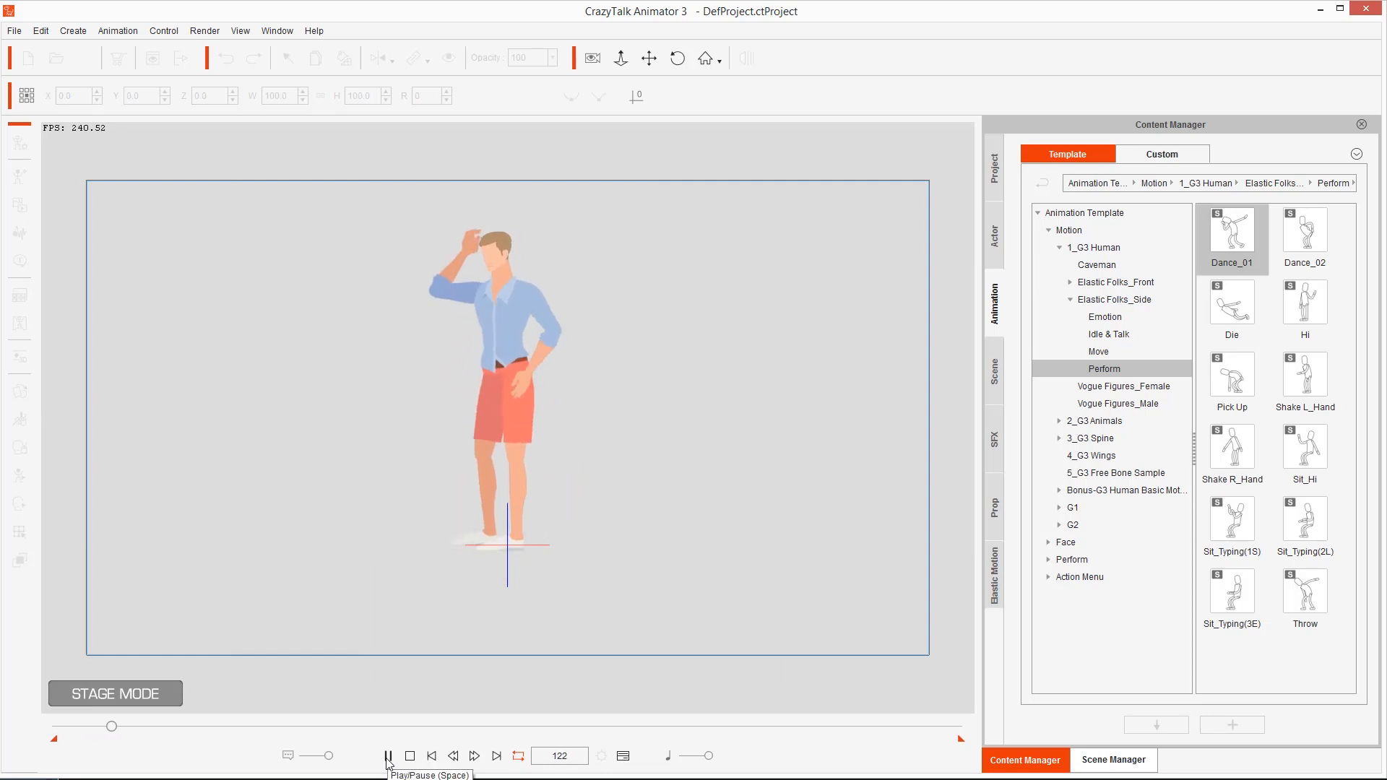